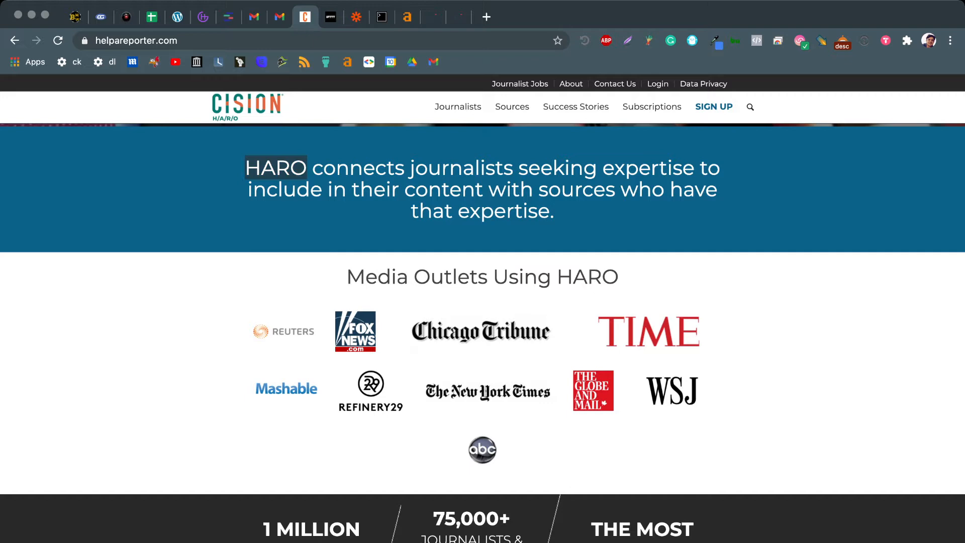
Open the [HARO] High Tech Queries: Evening Edition digest and show the Crypto Derivatives query
scroll("down", 3)
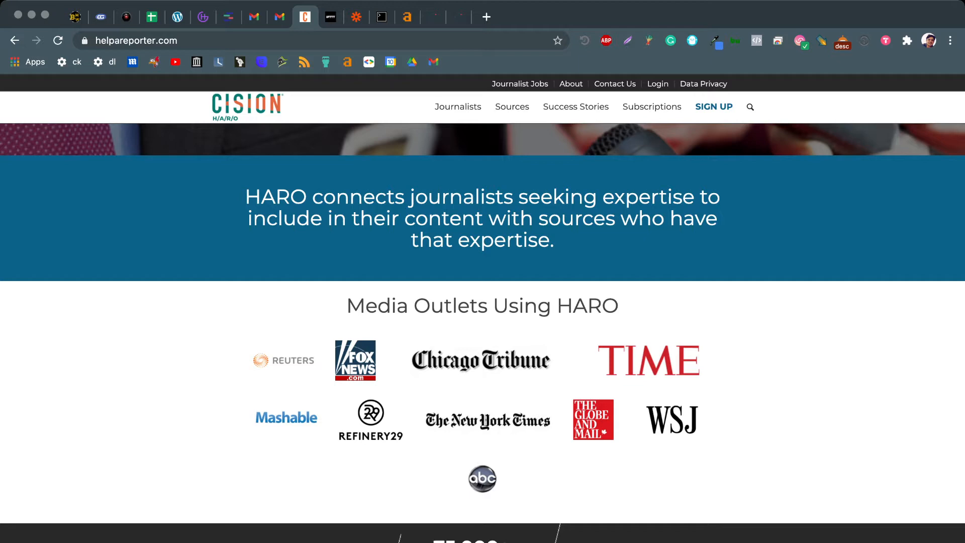
left_click(279, 16)
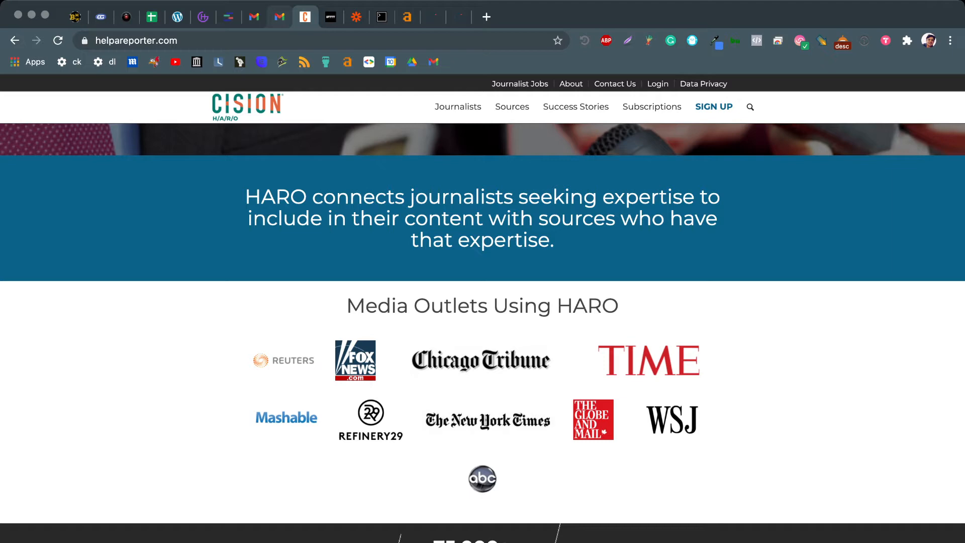
left_click(279, 17)
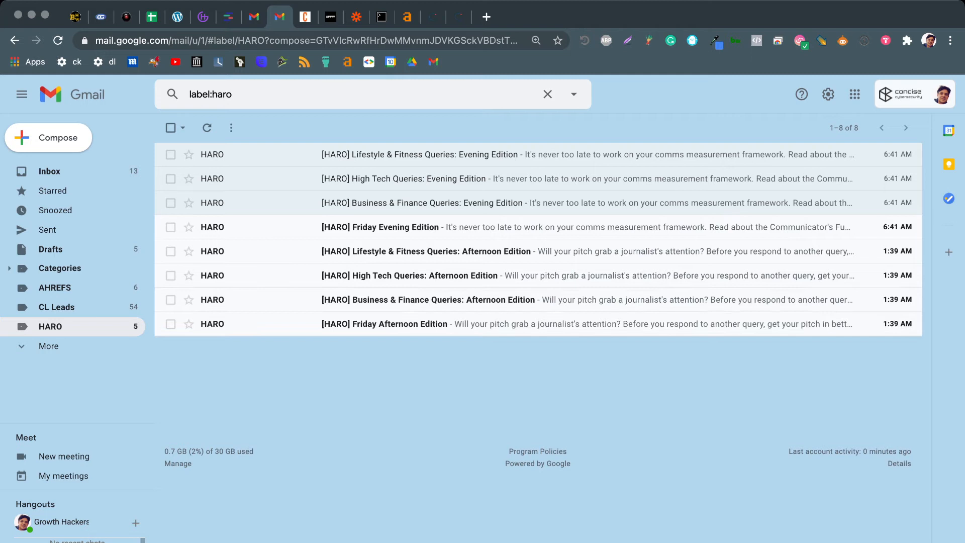
left_click(403, 178)
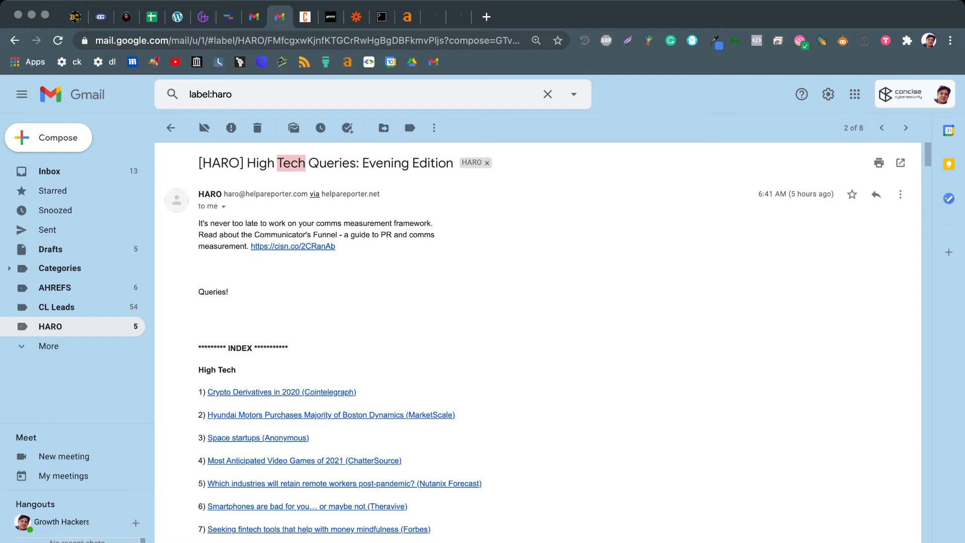
scroll("down", 3)
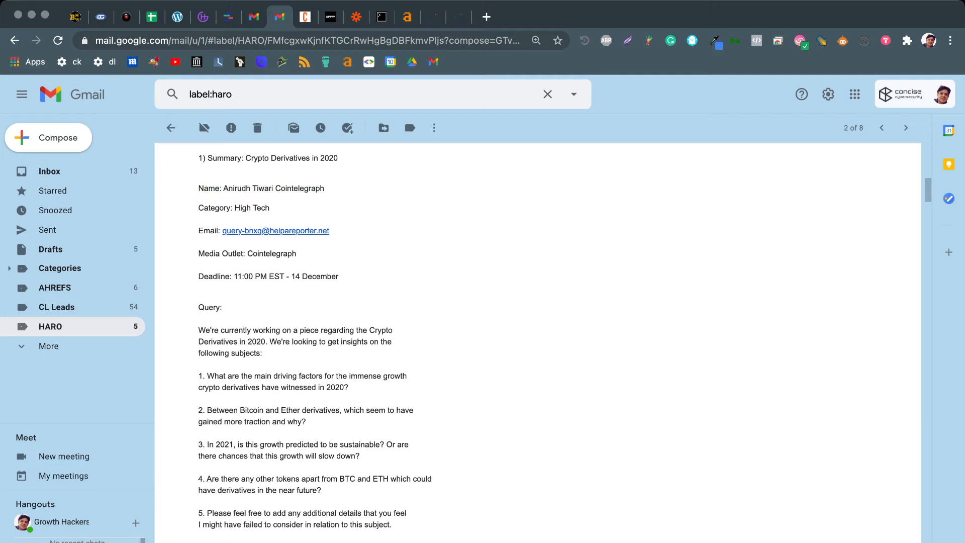
left_click_drag(199, 307, 320, 409)
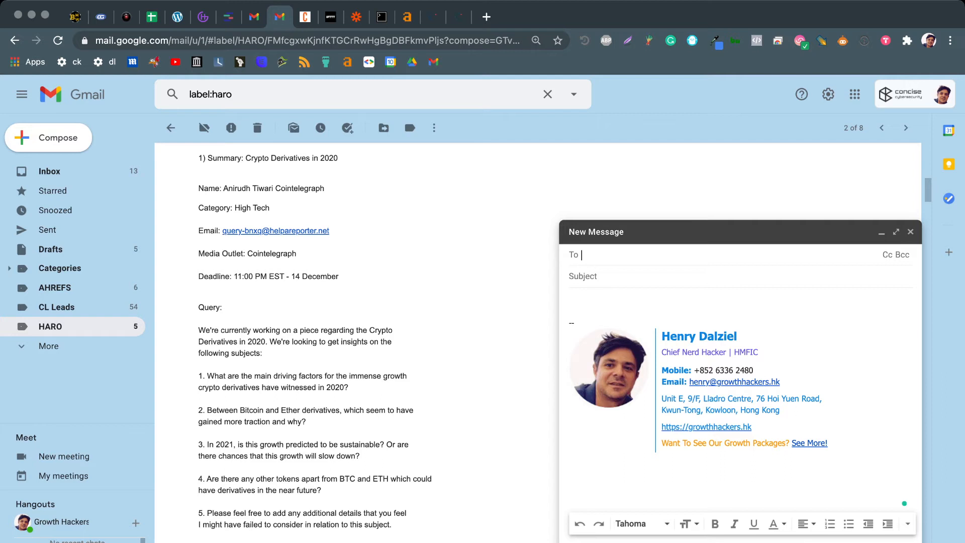
Insert the saved HARO pitch template, subject 'HARO: I can help you (XXX)', into the message
left_click(907, 524)
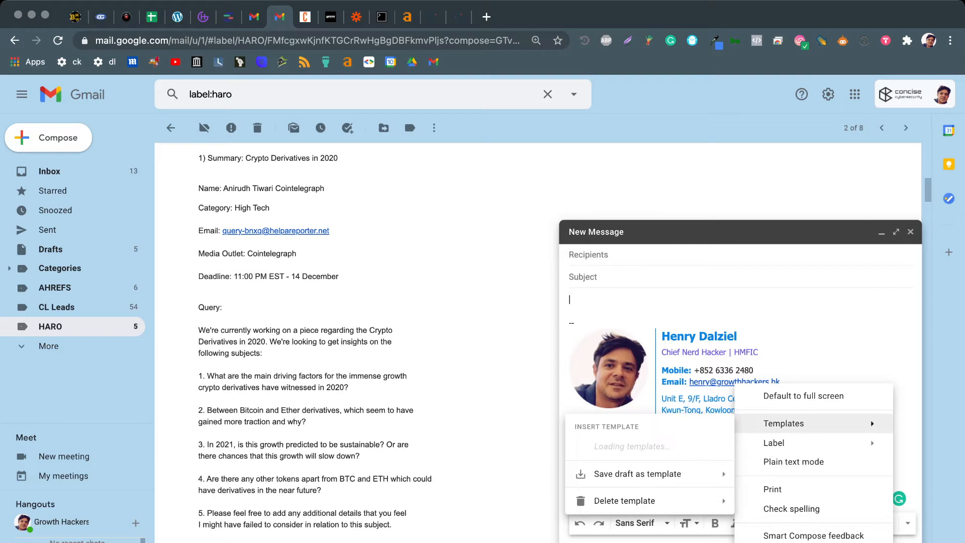
left_click(783, 422)
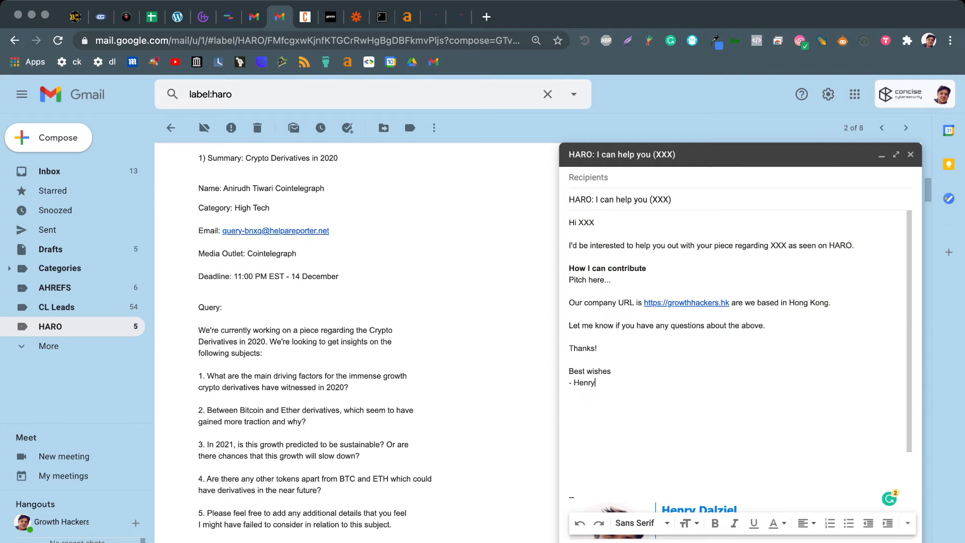
Glance at the Zapier tab, then return to Gmail's HARO digest list
double_click(589, 279)
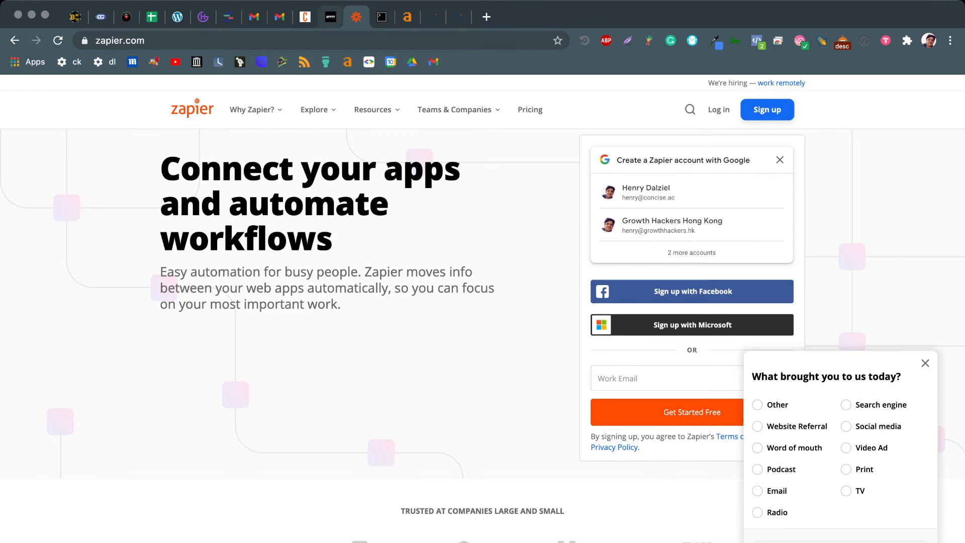
left_click(280, 17)
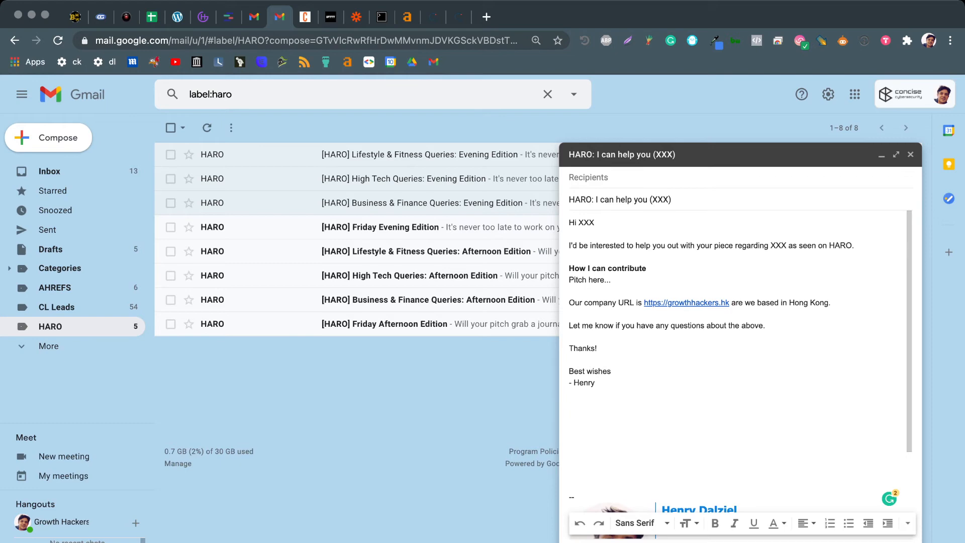
left_click(305, 17)
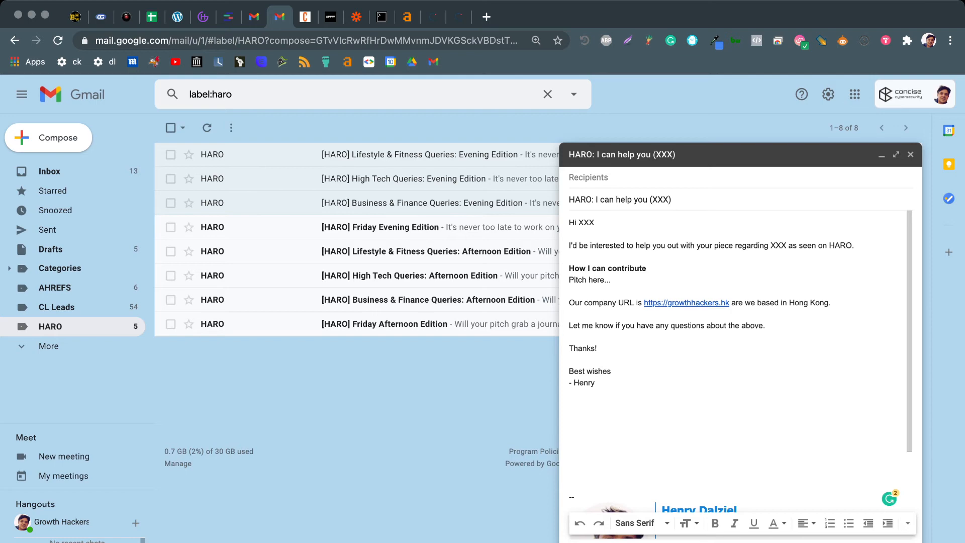
Scroll Contentellect's SaaS MRR article to the Remarketing section quoting Henry Dalziel
left_click(433, 16)
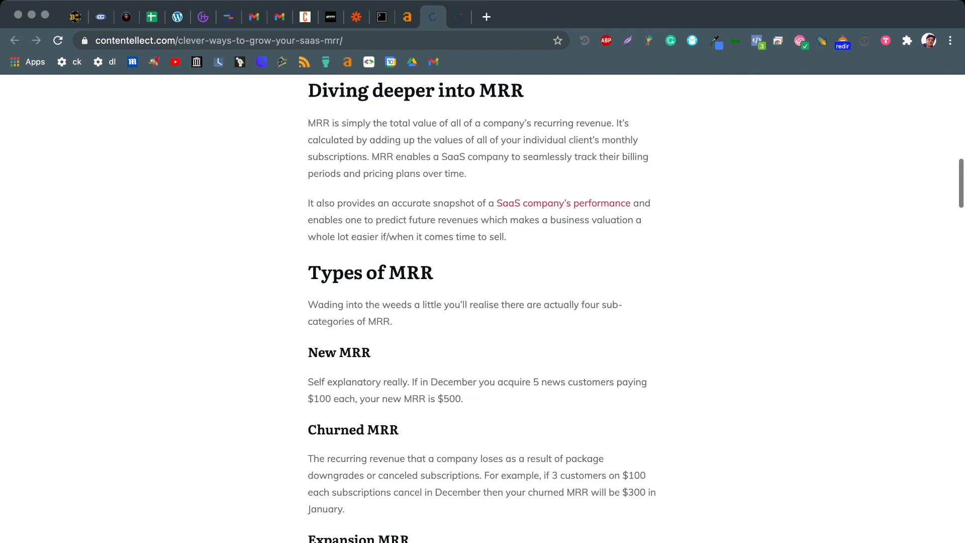
scroll("down", 3)
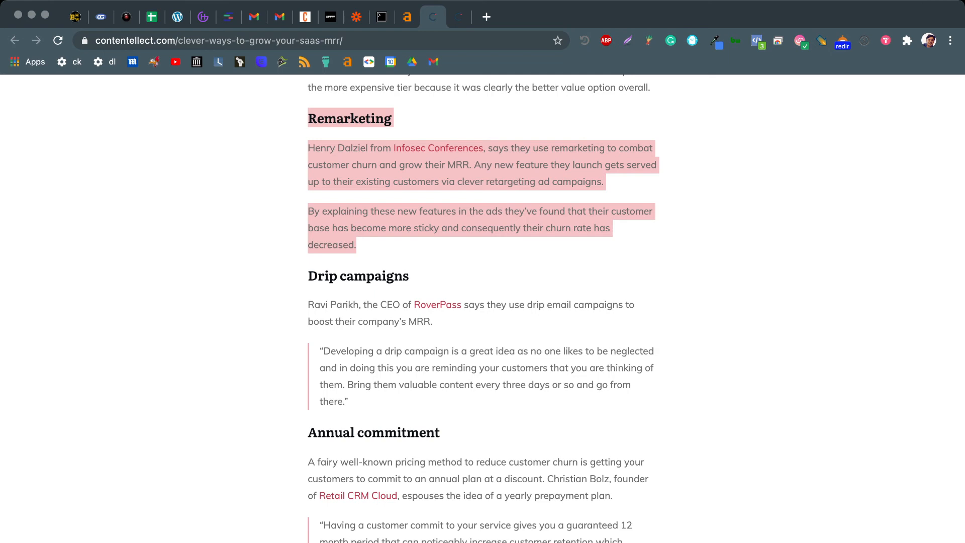